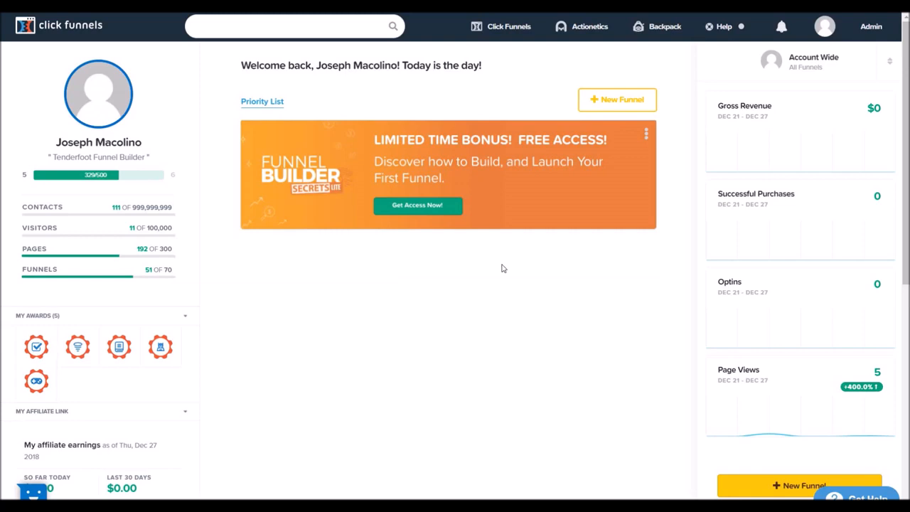
Reach the Add New Integration page from the account menu's Integrations settings.
{"action": "left_click", "coordinate": [825, 26]}
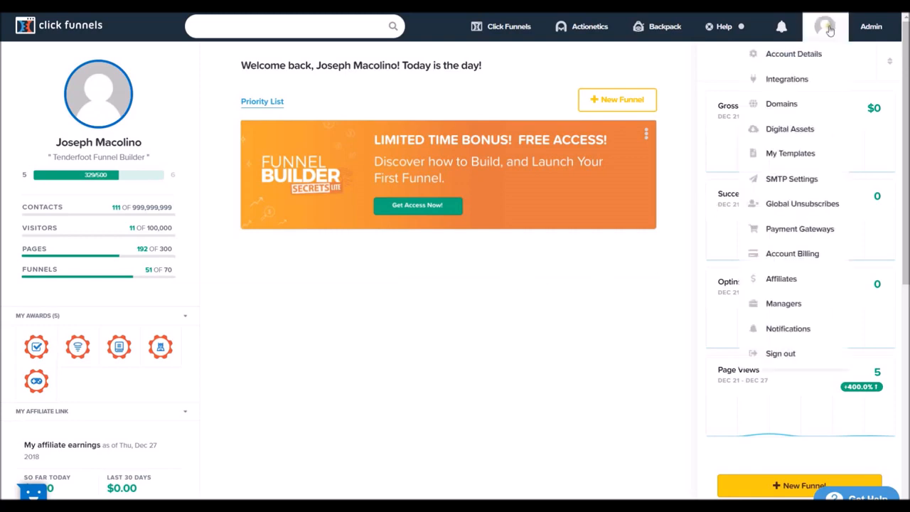
{"action": "mouse_move", "coordinate": [786, 79]}
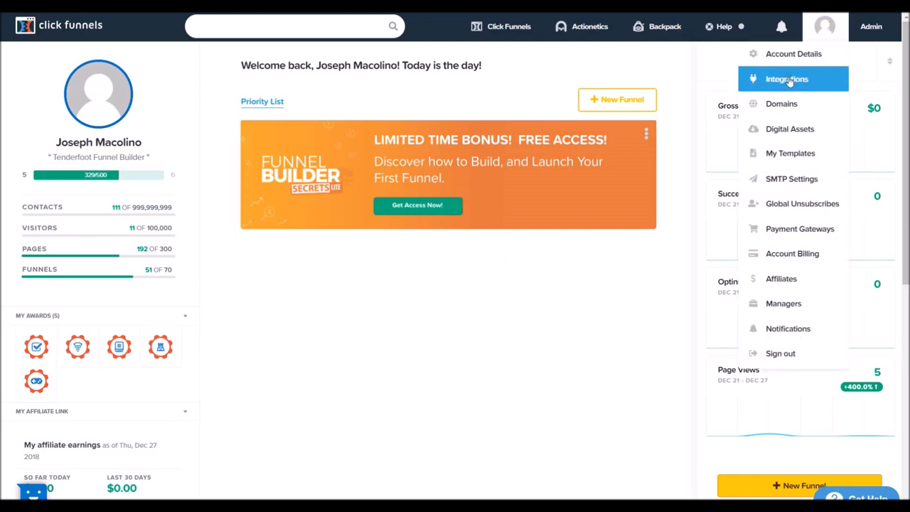
{"action": "left_click", "coordinate": [786, 80]}
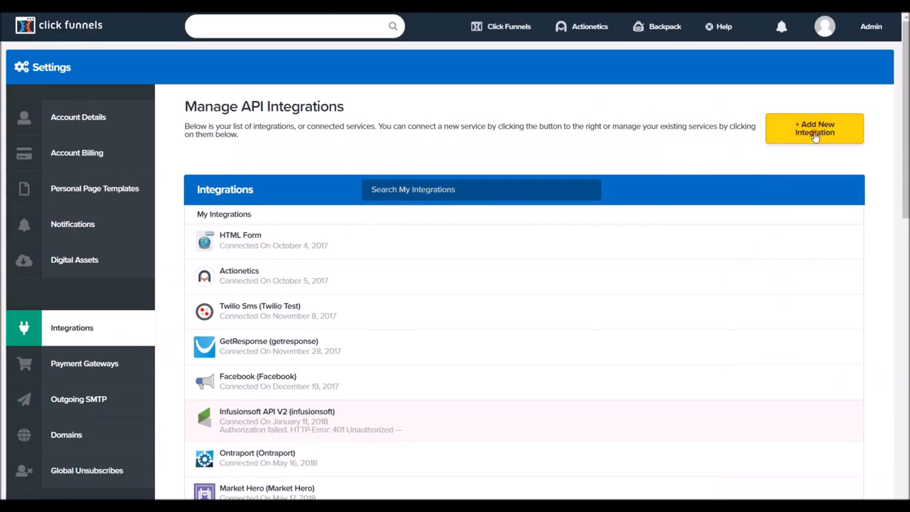
{"action": "left_click", "coordinate": [813, 128]}
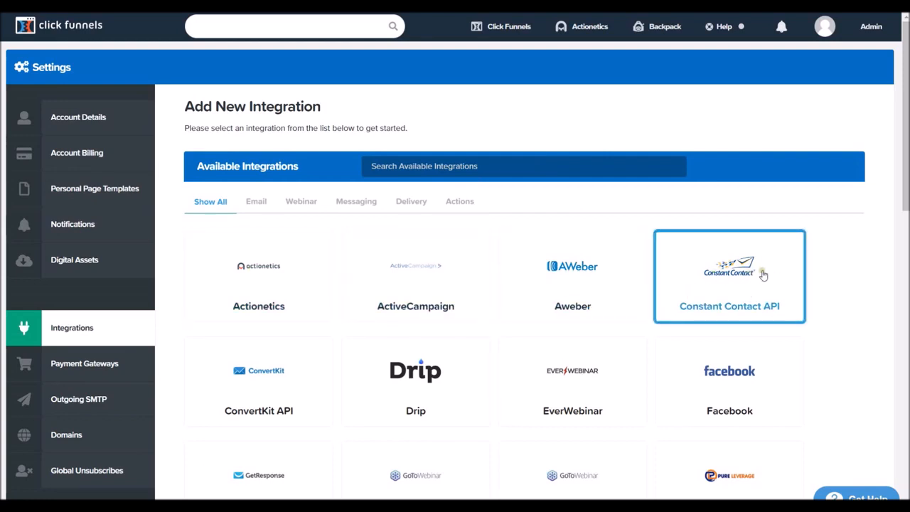
Create a Constant Contact API integration nicknamed 'Constant Contact' and submit it to connect.
{"action": "left_click", "coordinate": [728, 276]}
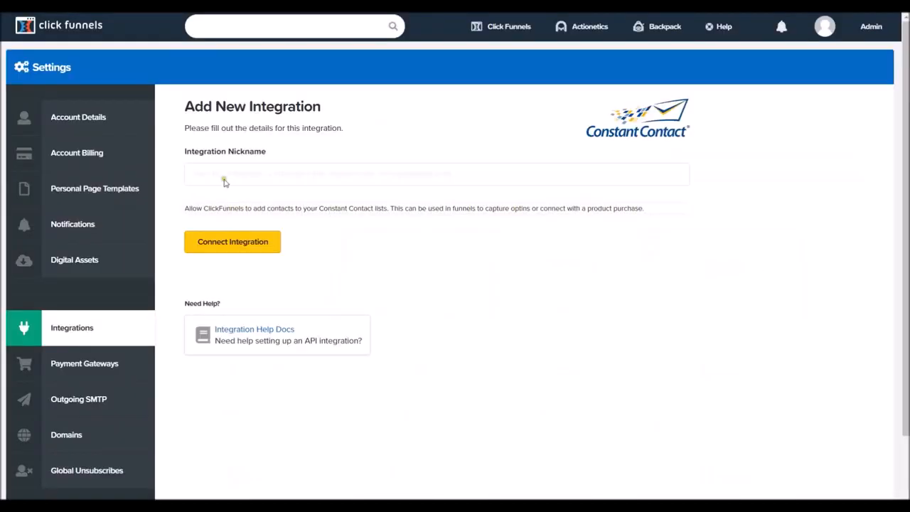
{"action": "type", "text": "Const"}
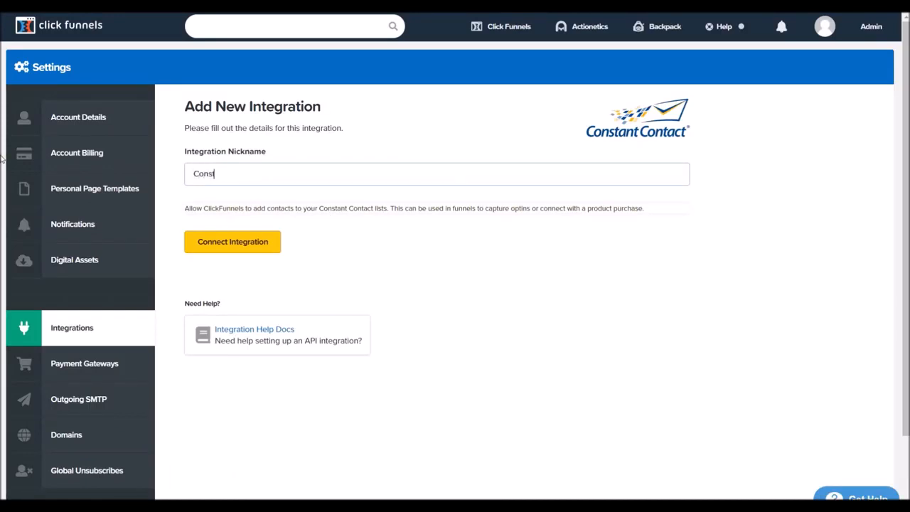
{"action": "type", "text": "ant Contact"}
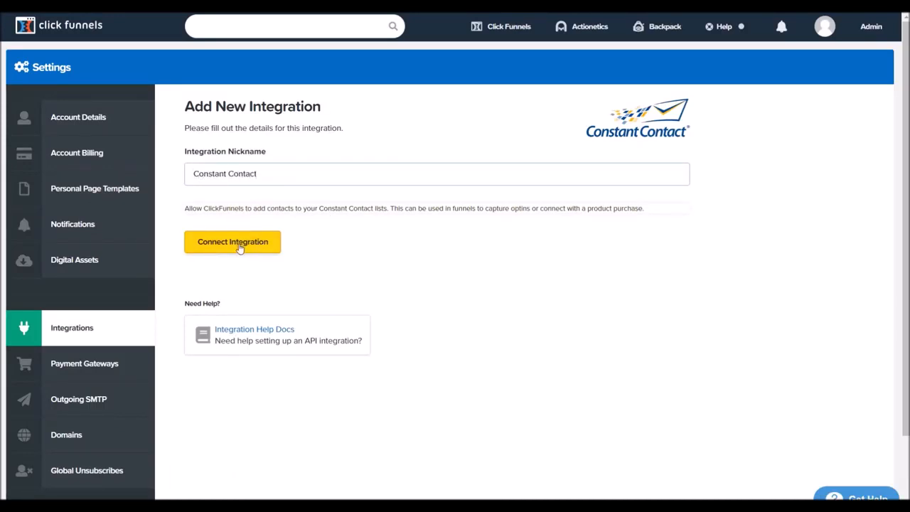
{"action": "left_click", "coordinate": [233, 242]}
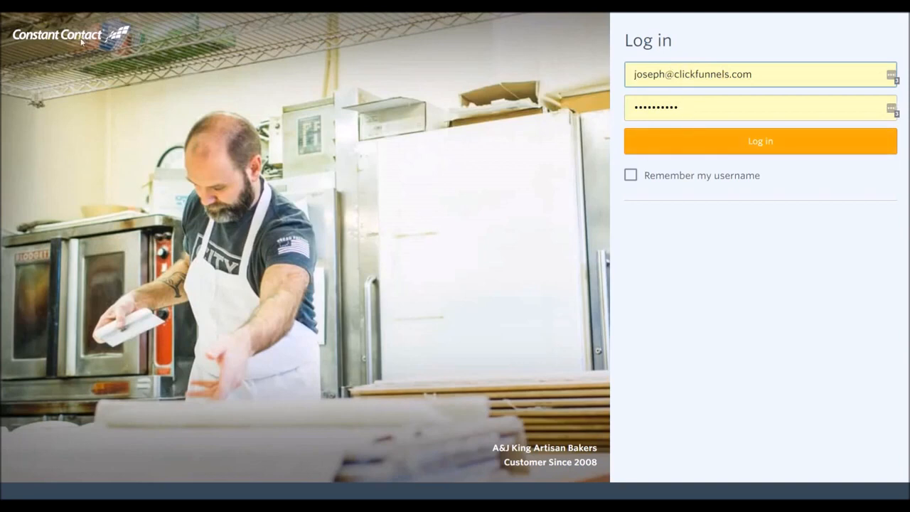
{"action": "mouse_move", "coordinate": [389, 85]}
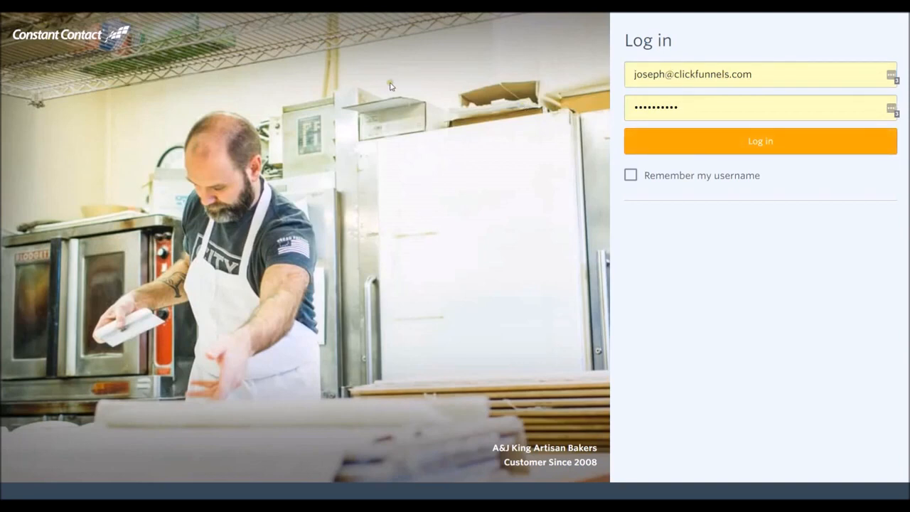
Log in to Constant Contact with the prefilled credentials to reach the Allow Access prompt.
{"action": "left_click", "coordinate": [760, 141]}
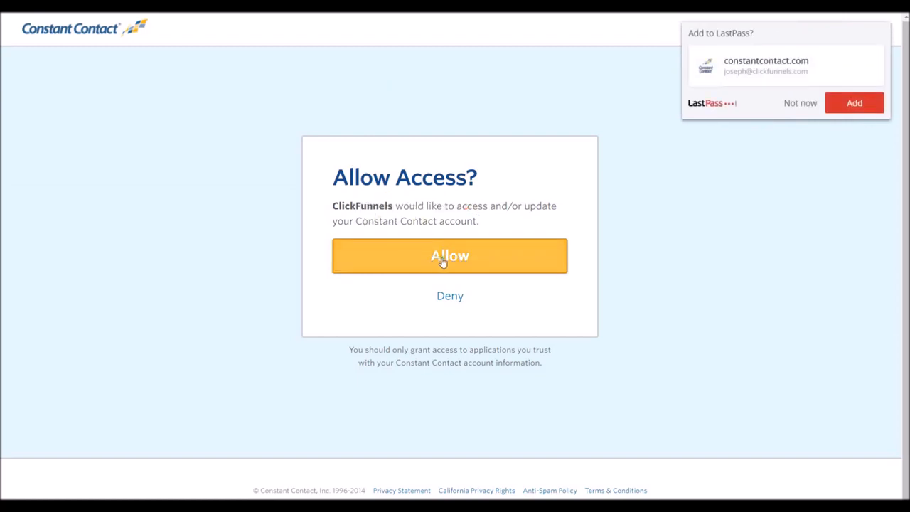
{"action": "mouse_move", "coordinate": [802, 112]}
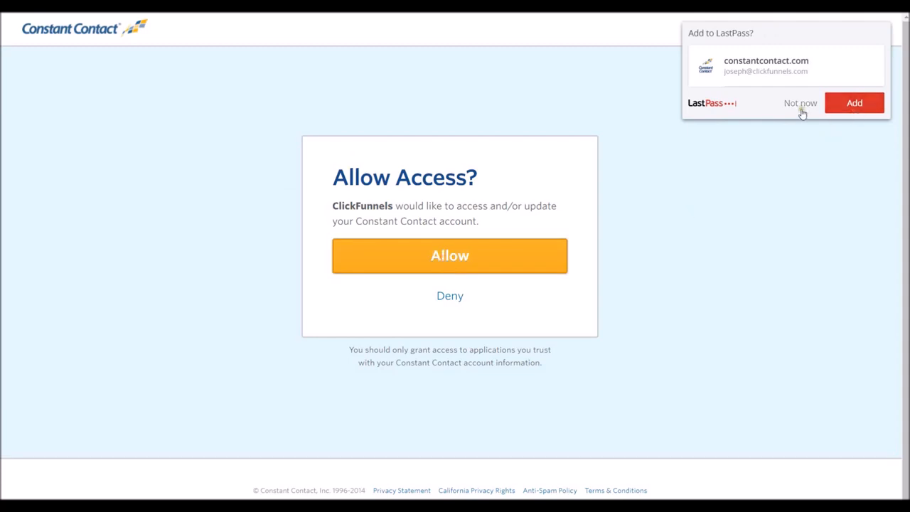
Decline saving the login in LastPass so ClickFunnels access can be allowed.
{"action": "left_click", "coordinate": [450, 256]}
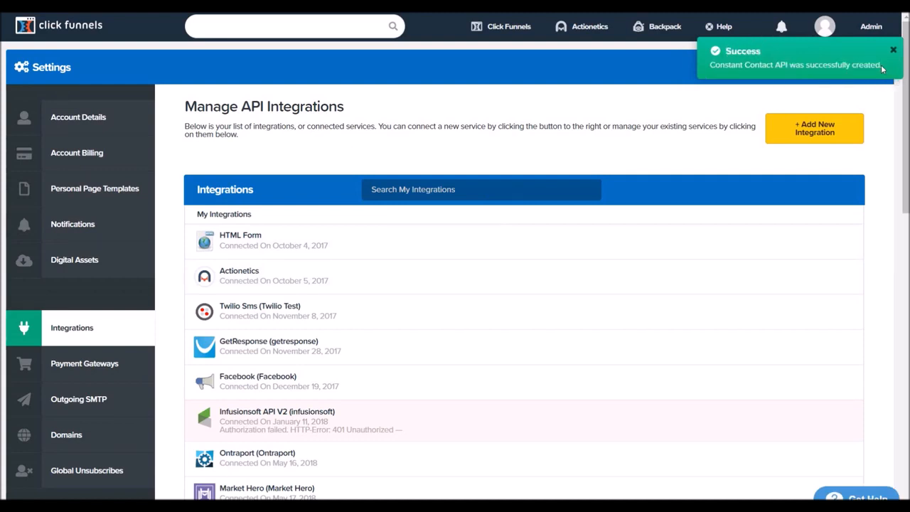
{"action": "mouse_move", "coordinate": [799, 65]}
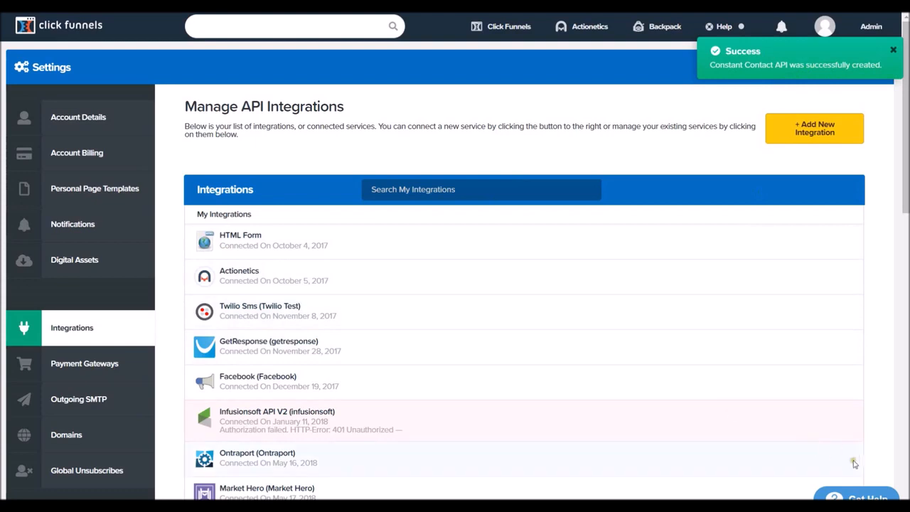
{"action": "mouse_move", "coordinate": [655, 192]}
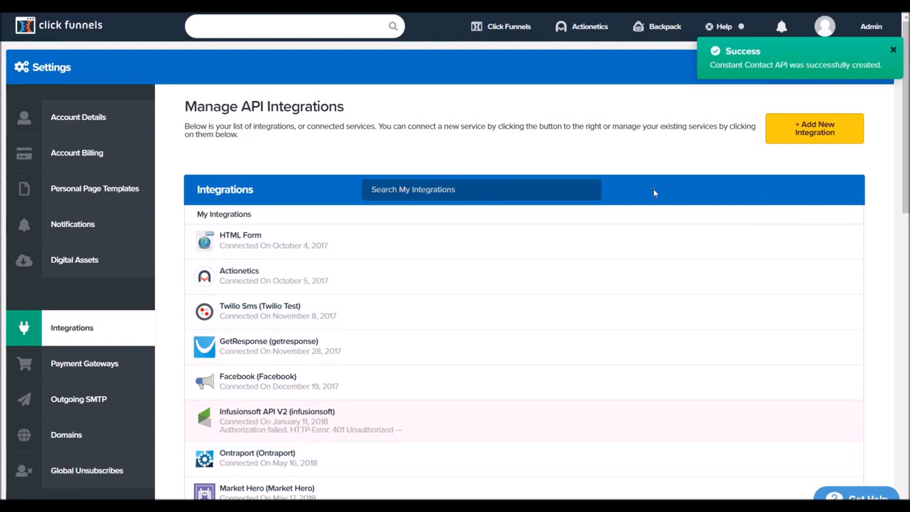